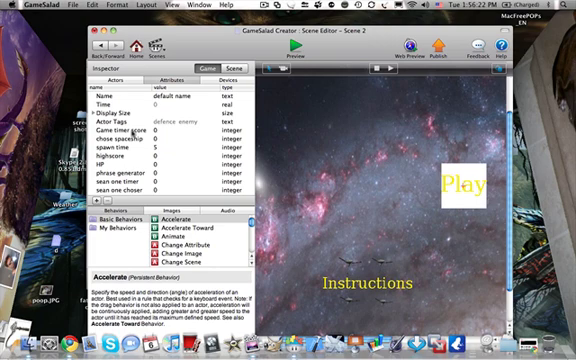
Step: Show the actor library listing the Timer actor and the spawner actors
left_click(120, 130)
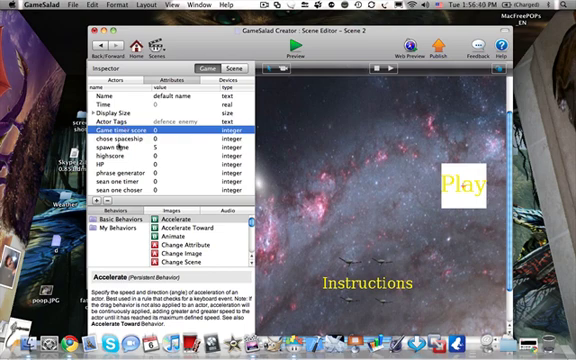
left_click(130, 144)
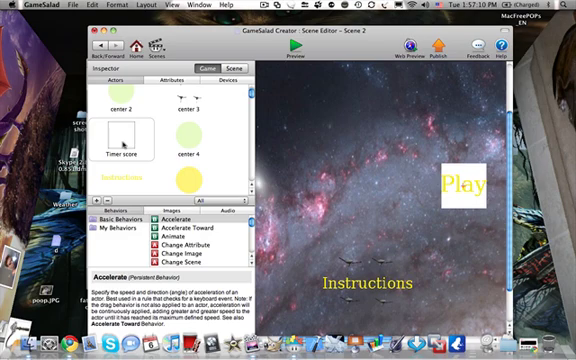
Step: Open the Timer actor and look through its rule condition's attribute choices for game.Choose
double_click(122, 130)
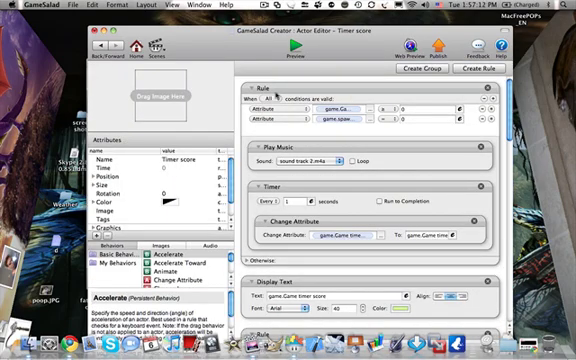
mouse_move(282, 90)
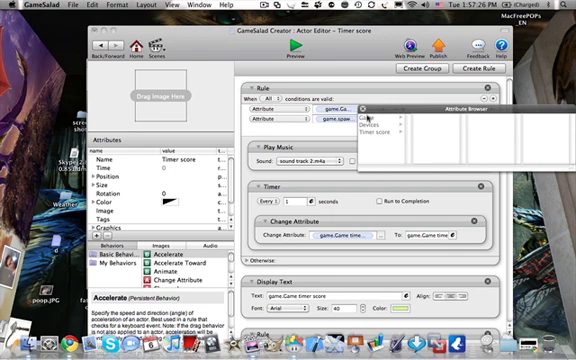
left_click(390, 122)
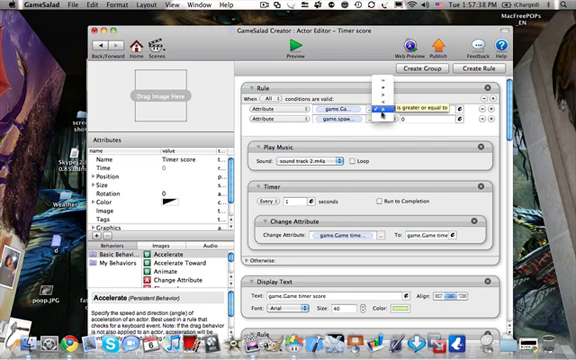
left_click(378, 108)
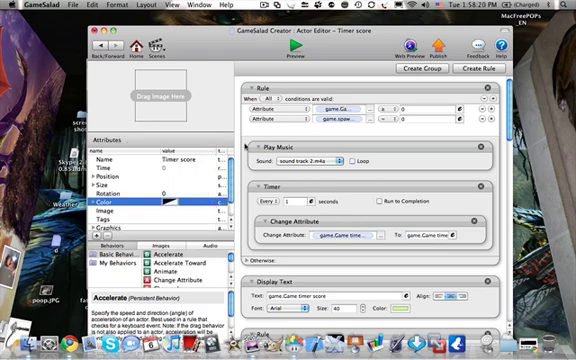
Step: Scroll down through the Timer actor's attributes before returning to the scene
scroll("down", 3)
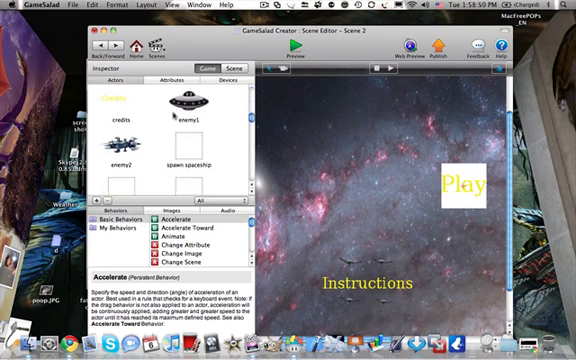
mouse_move(176, 156)
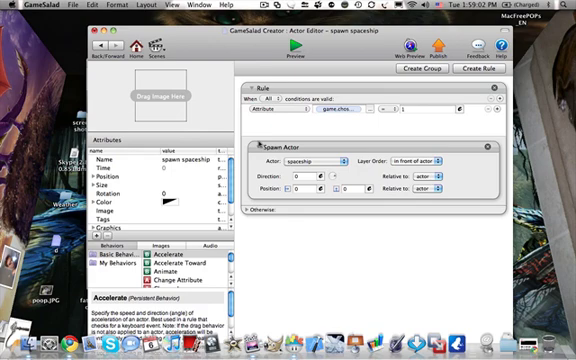
mouse_move(260, 144)
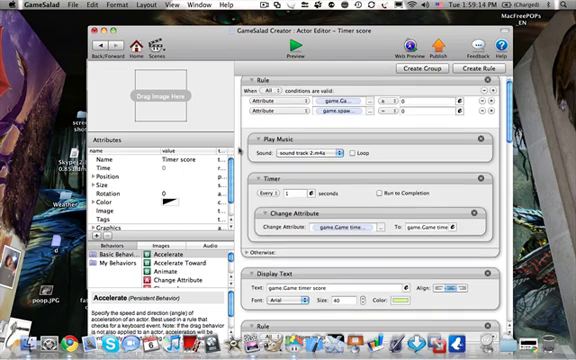
Step: Scroll down to the second rule whose timer changes game.Choose to a random value
scroll("down", 3)
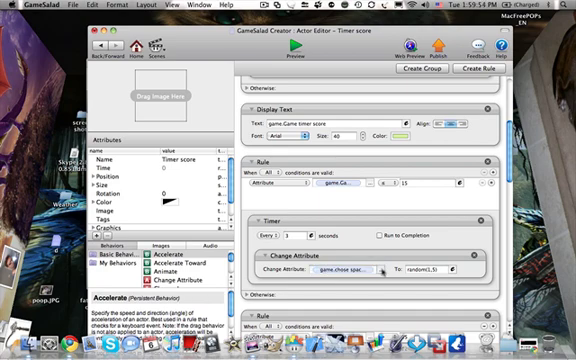
left_click(380, 270)
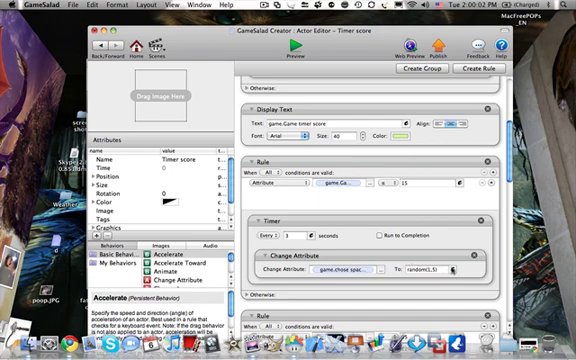
left_click(448, 272)
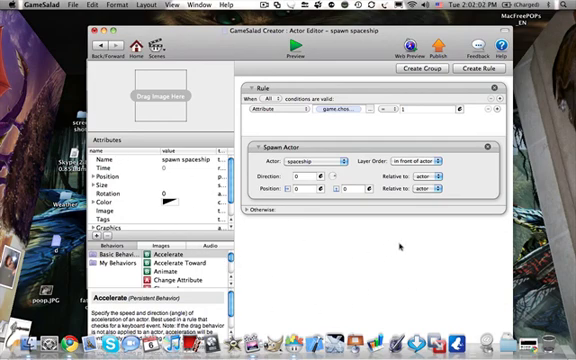
mouse_move(398, 248)
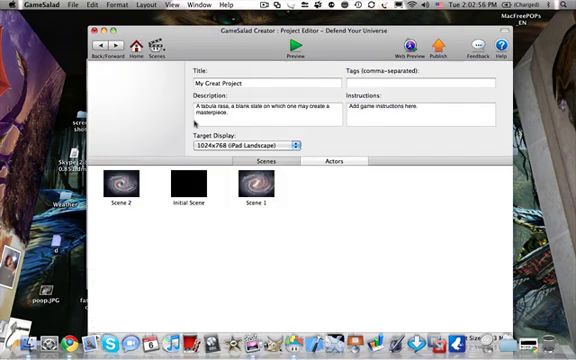
Step: Return toward the Defend Your Universe project overview with its scenes
left_click(336, 160)
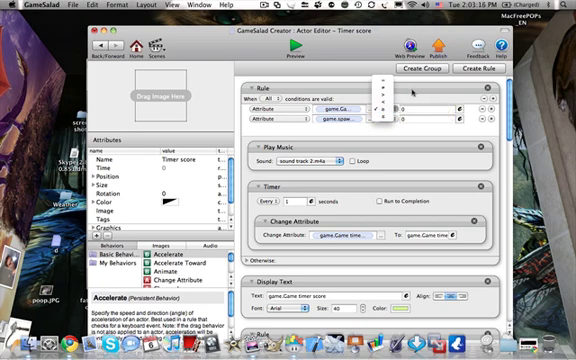
Step: Choose an operator for the Timer score actor's rule condition
left_click(410, 116)
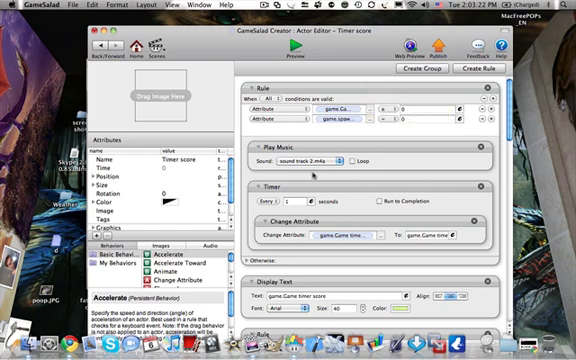
mouse_move(396, 140)
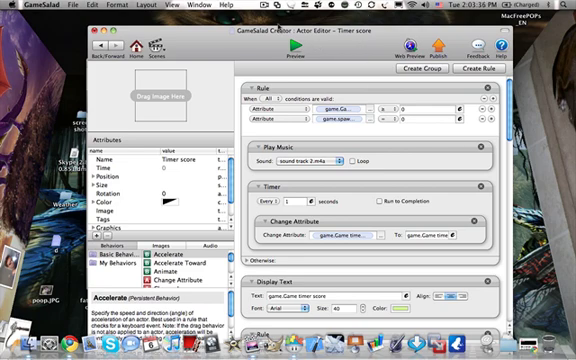
Step: Bring up the GameSalad menu to quit the application
left_click(300, 8)
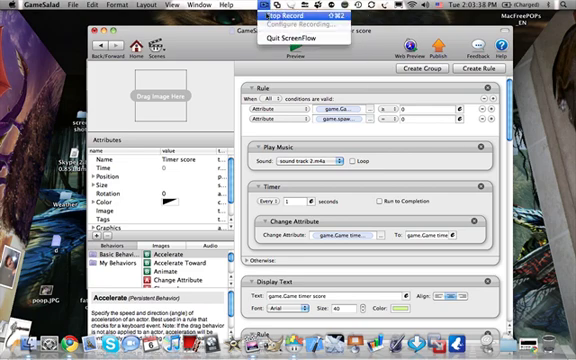